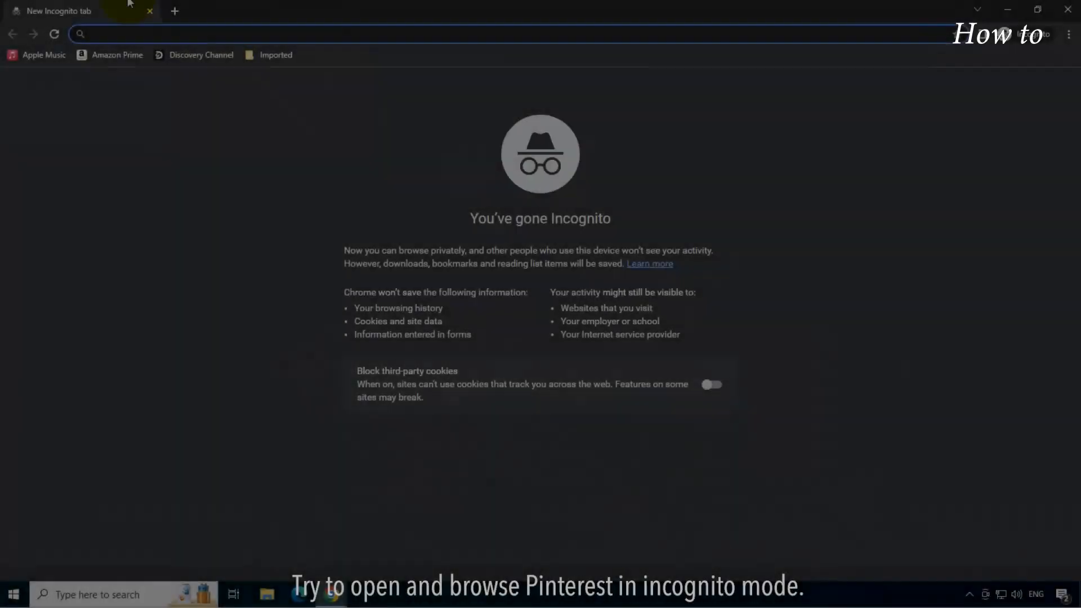
Explore Pinterest's Food and Drinks ideas incognito, then reach the Chrome Web Store Extensions page.
{"action": "type", "text": "pinterest.com/#search"}
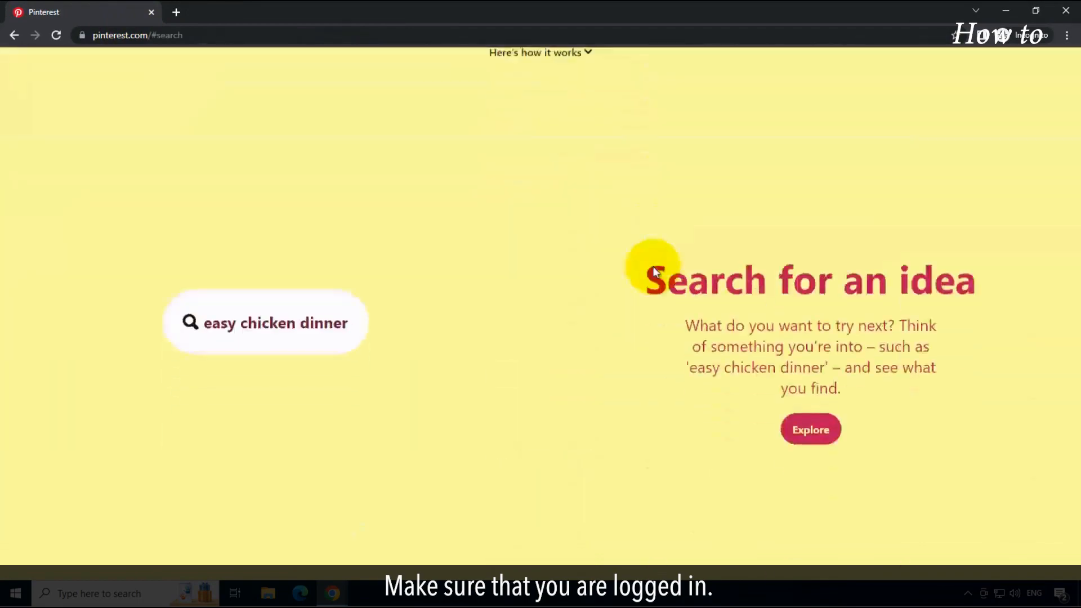
{"action": "left_click", "coordinate": [810, 429]}
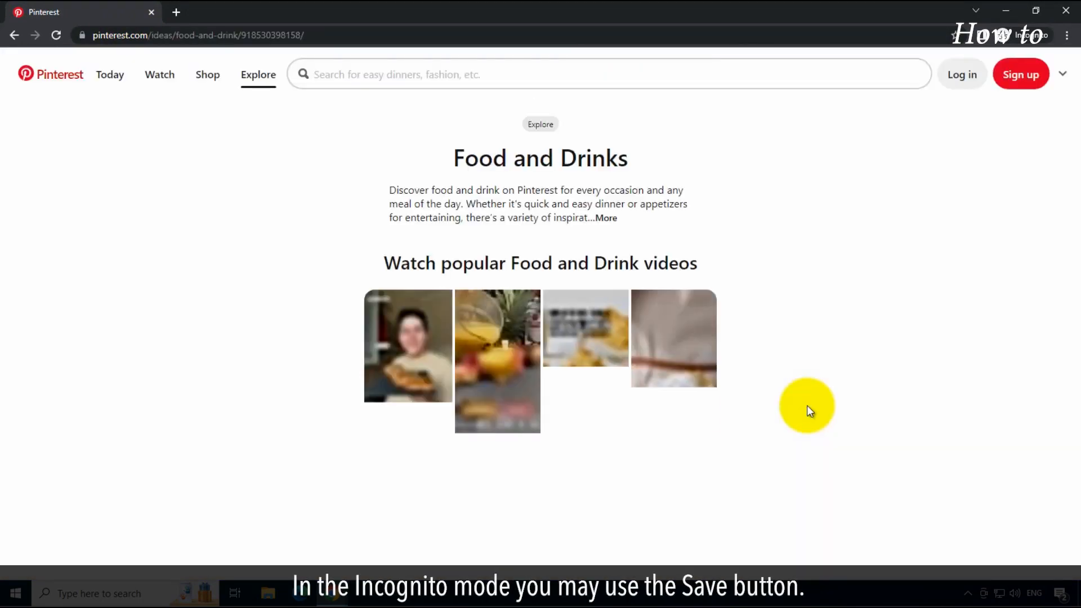
{"action": "left_click", "coordinate": [584, 328]}
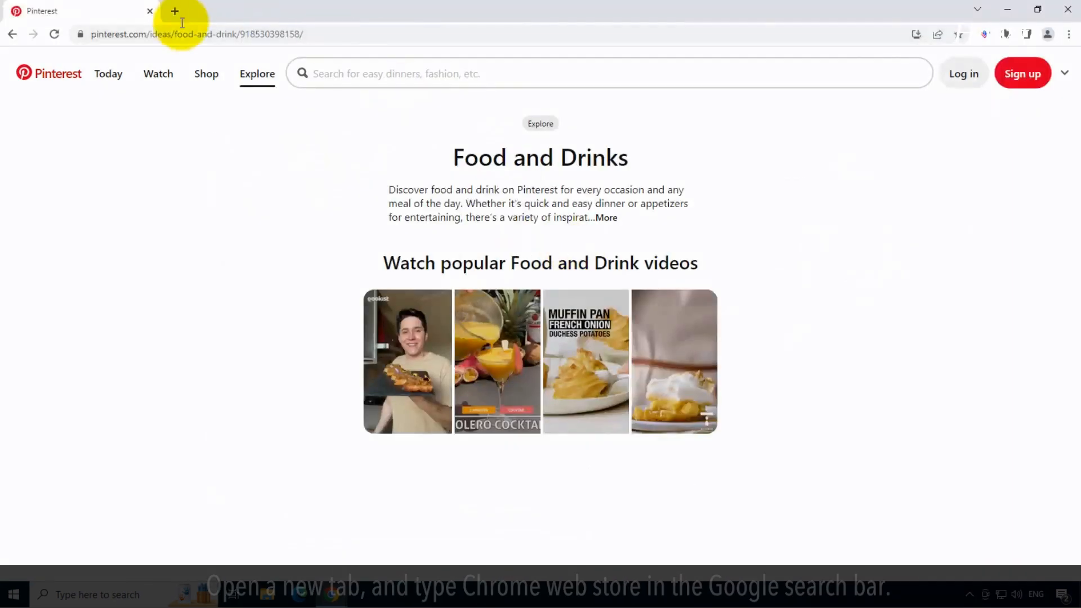
{"action": "type", "text": "chrome web store"}
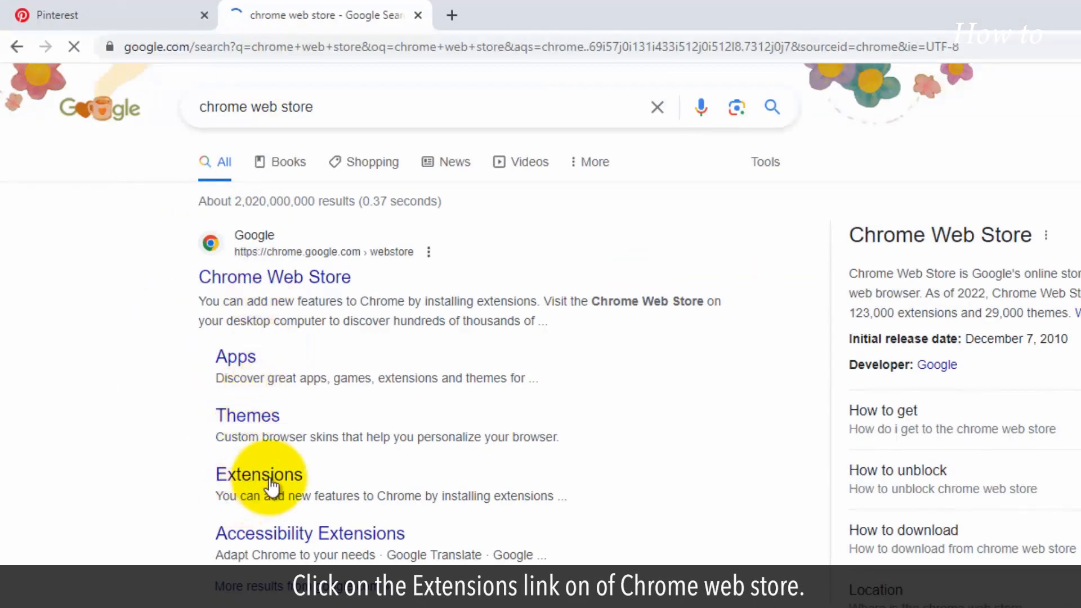
{"action": "left_click", "coordinate": [259, 474]}
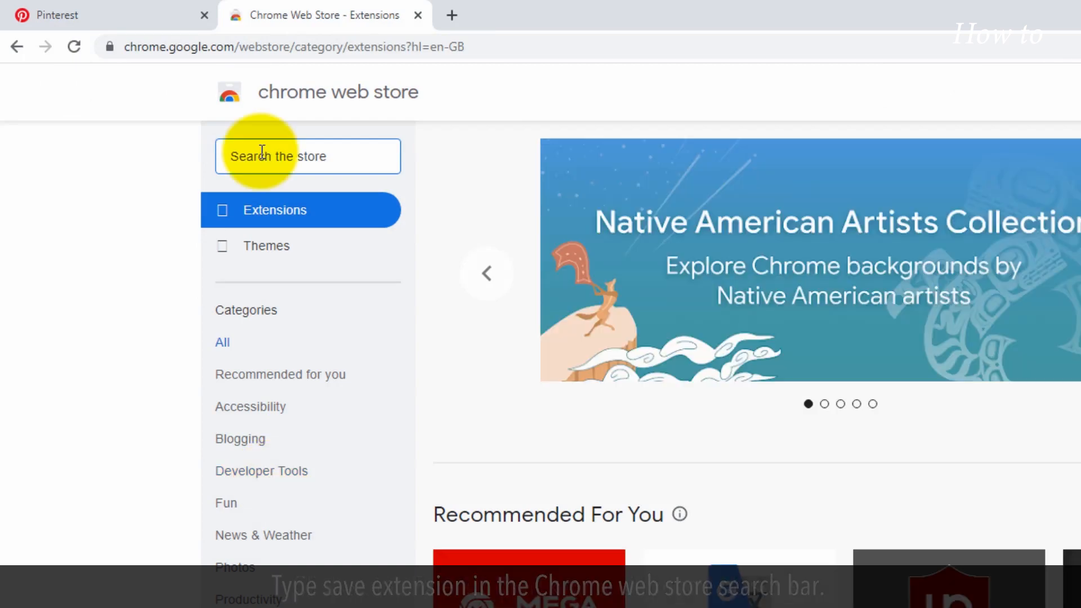
Search the Web Store for 'save extension', filter to Extensions, and scroll to Image Downloader.
{"action": "type", "text": "save ex"}
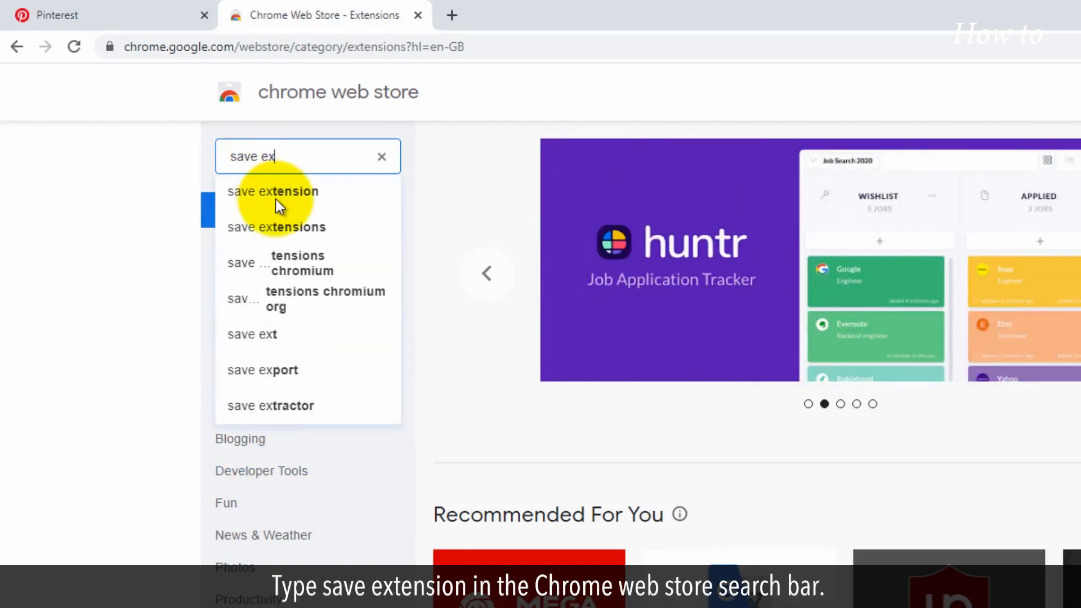
{"action": "left_click", "coordinate": [273, 190]}
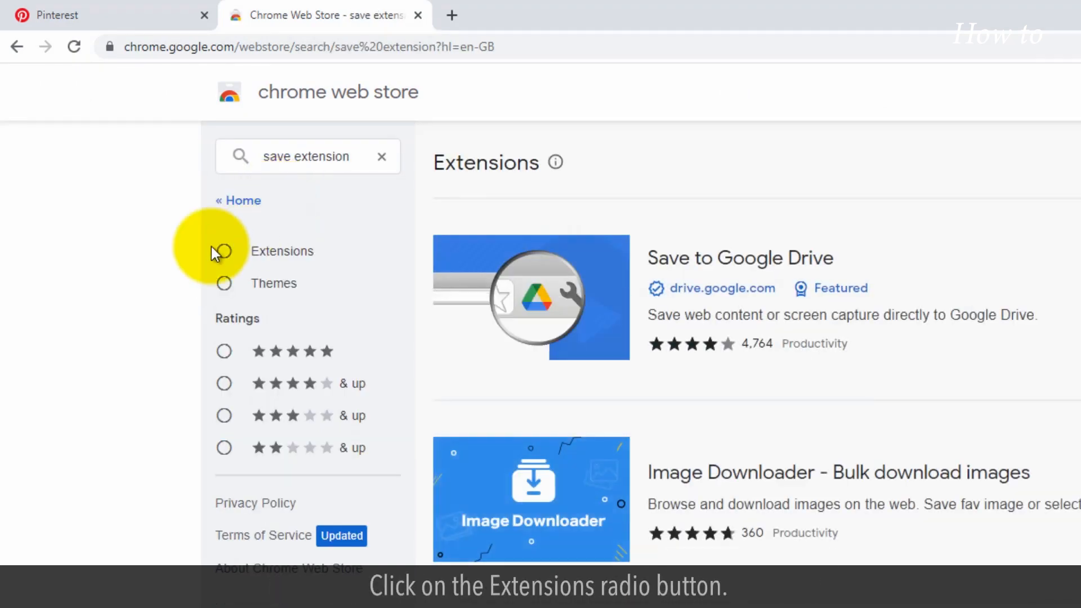
{"action": "left_click", "coordinate": [224, 251]}
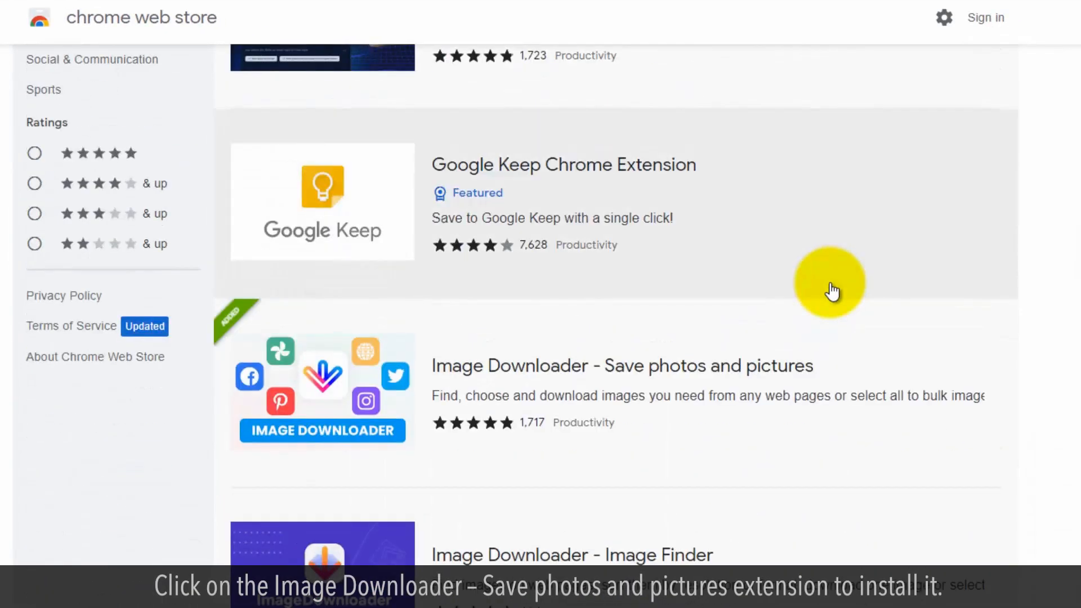
{"action": "scroll", "scroll_direction": "down", "scroll_amount": 3}
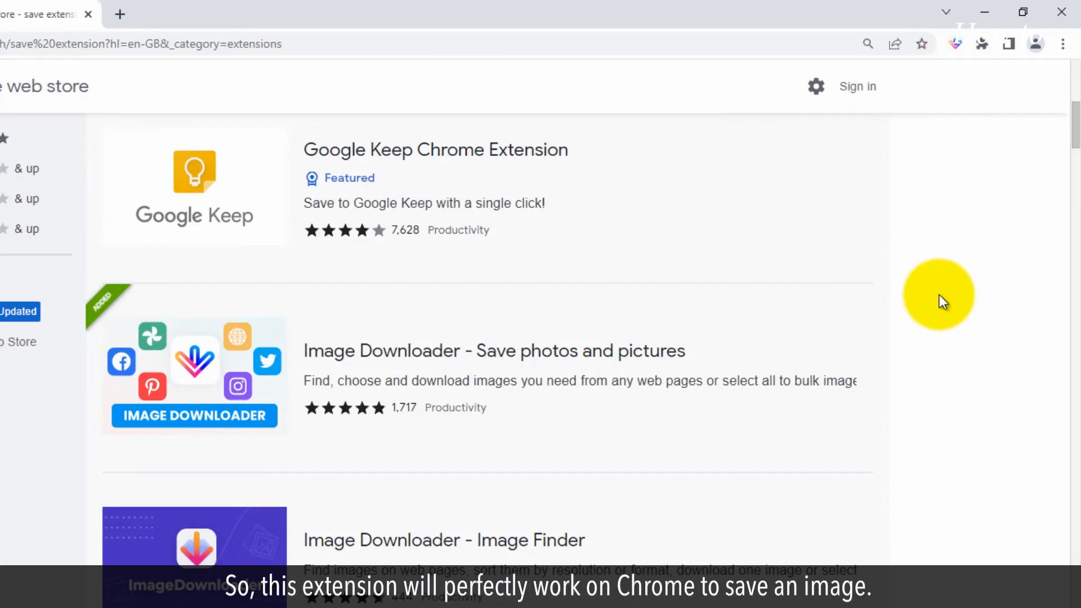
{"action": "mouse_move", "coordinate": [955, 135]}
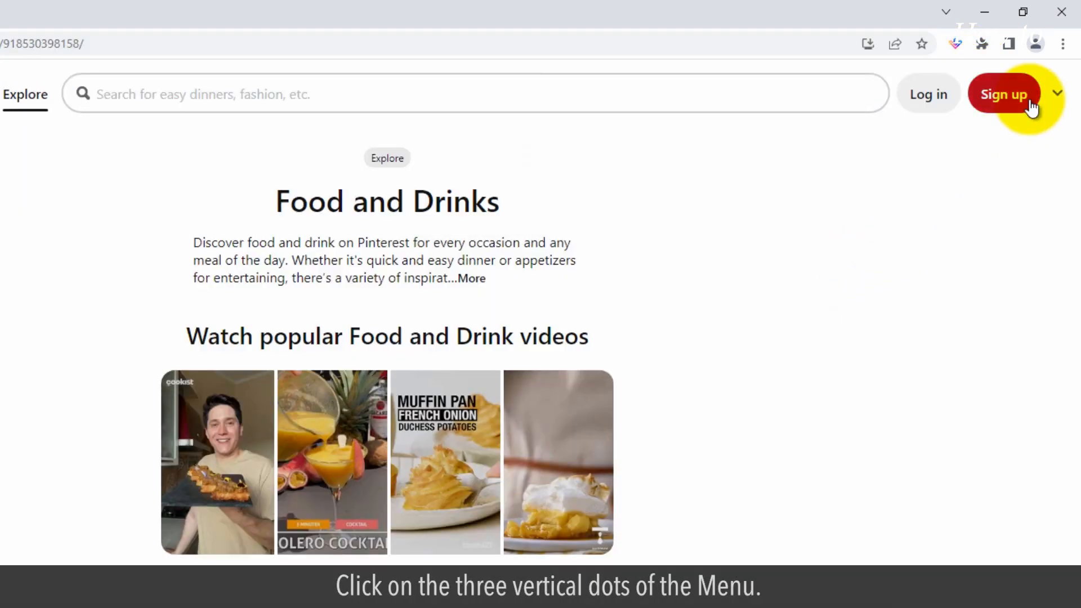
Open Chrome's Clear browsing data dialog through More tools.
{"action": "left_click", "coordinate": [1062, 43]}
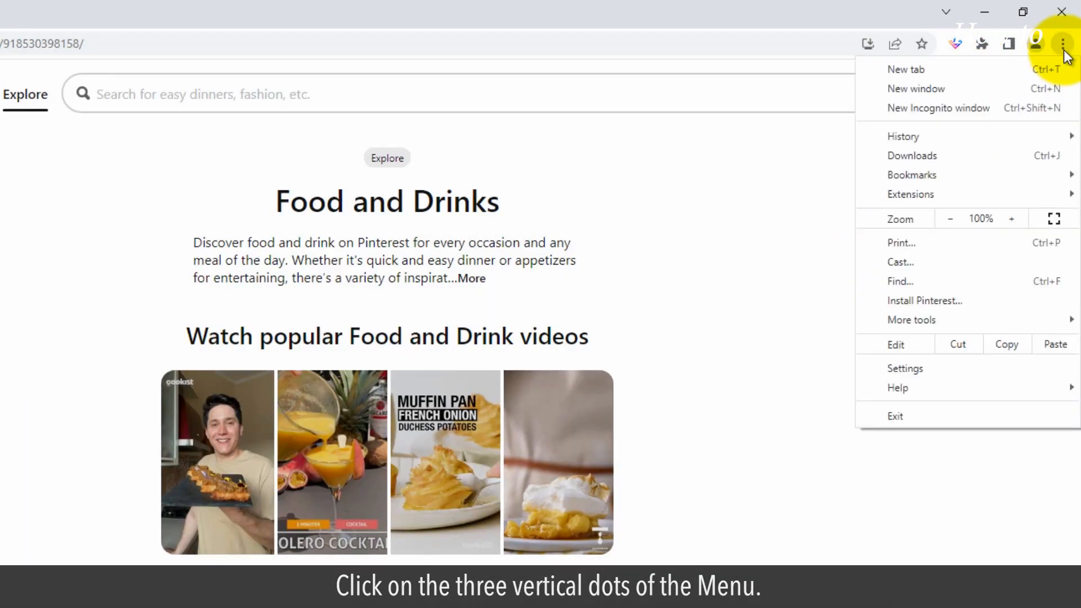
{"action": "left_click", "coordinate": [912, 320]}
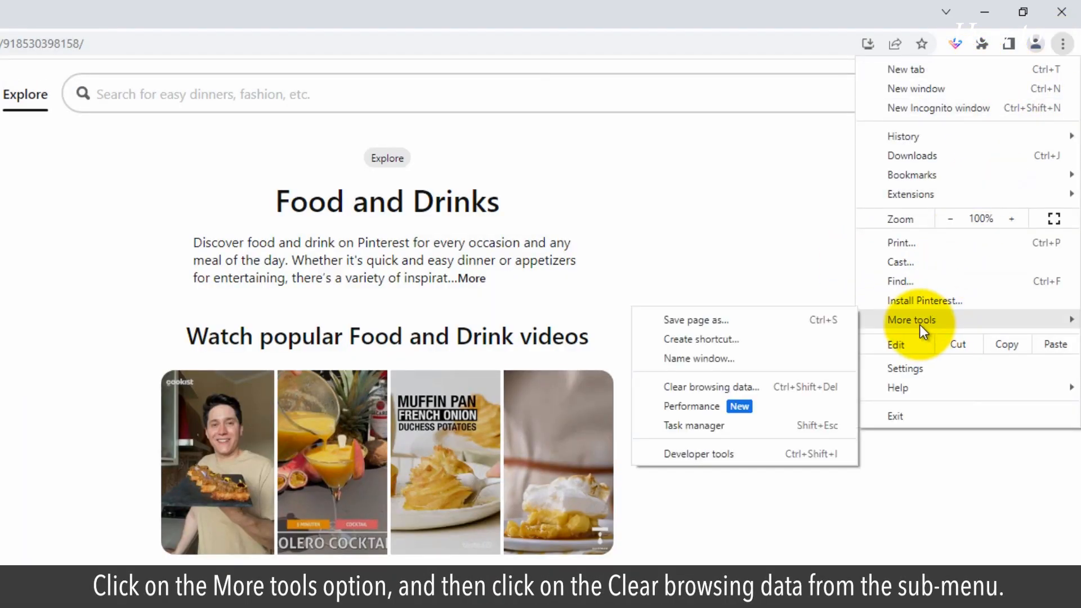
{"action": "mouse_move", "coordinate": [738, 387]}
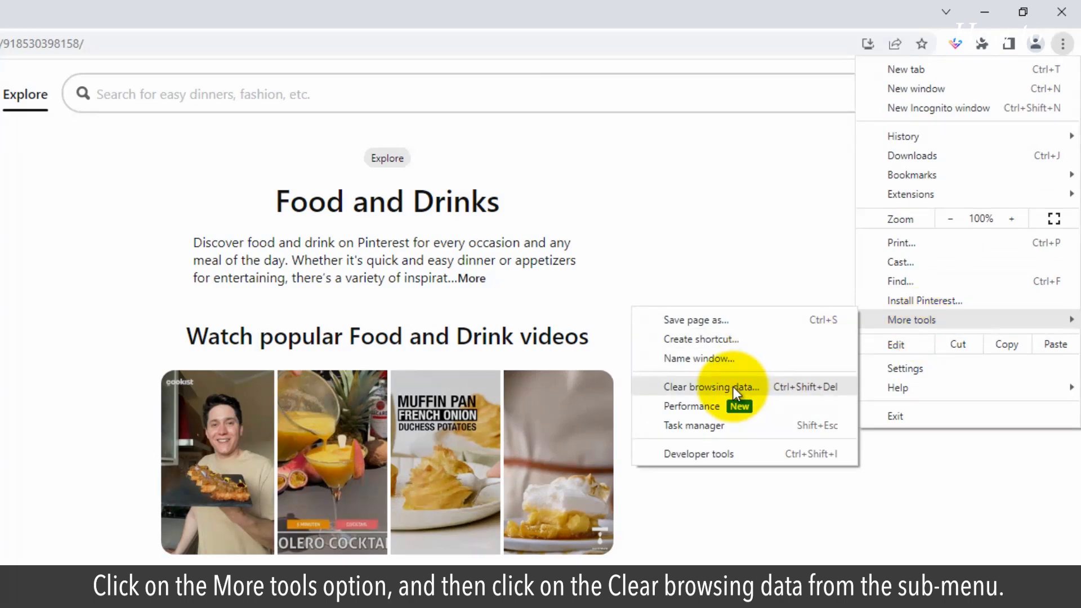
{"action": "left_click", "coordinate": [711, 387]}
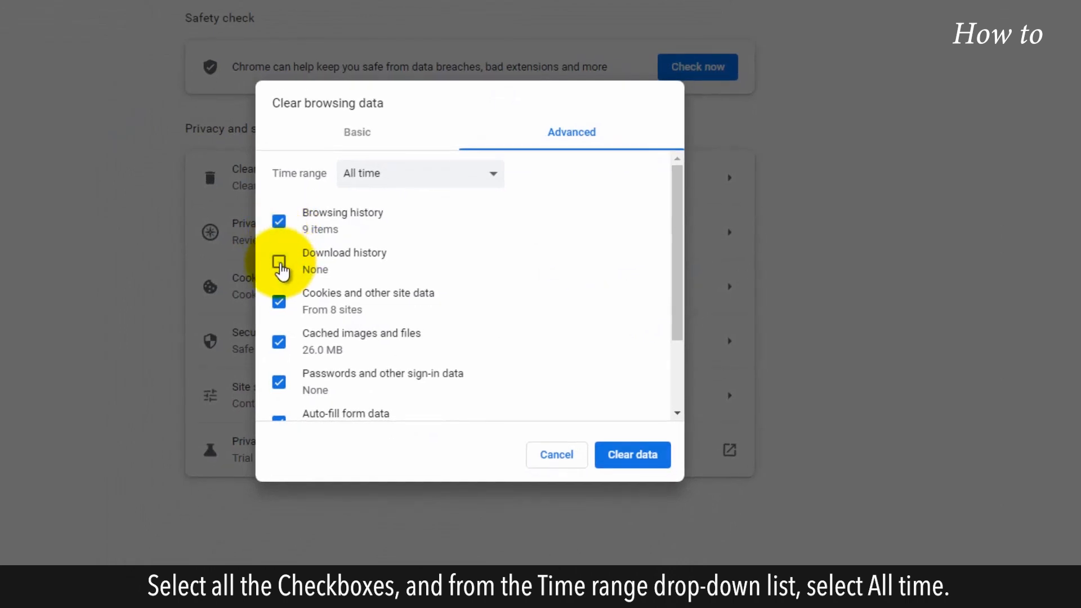
Clear all browsing data categories, including download history, for All time.
{"action": "left_click", "coordinate": [491, 173]}
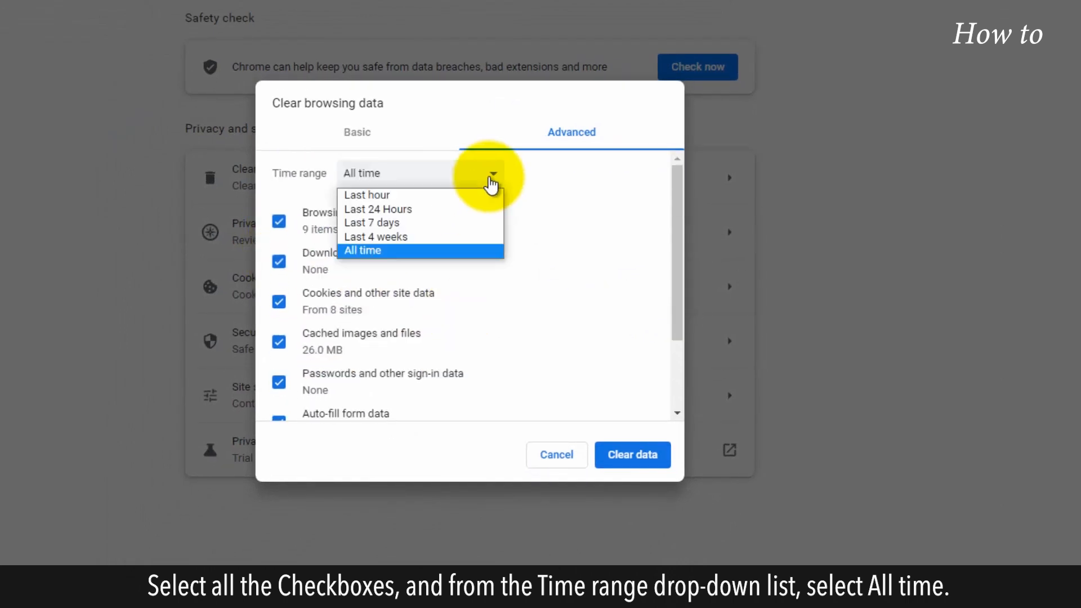
{"action": "left_click", "coordinate": [362, 250]}
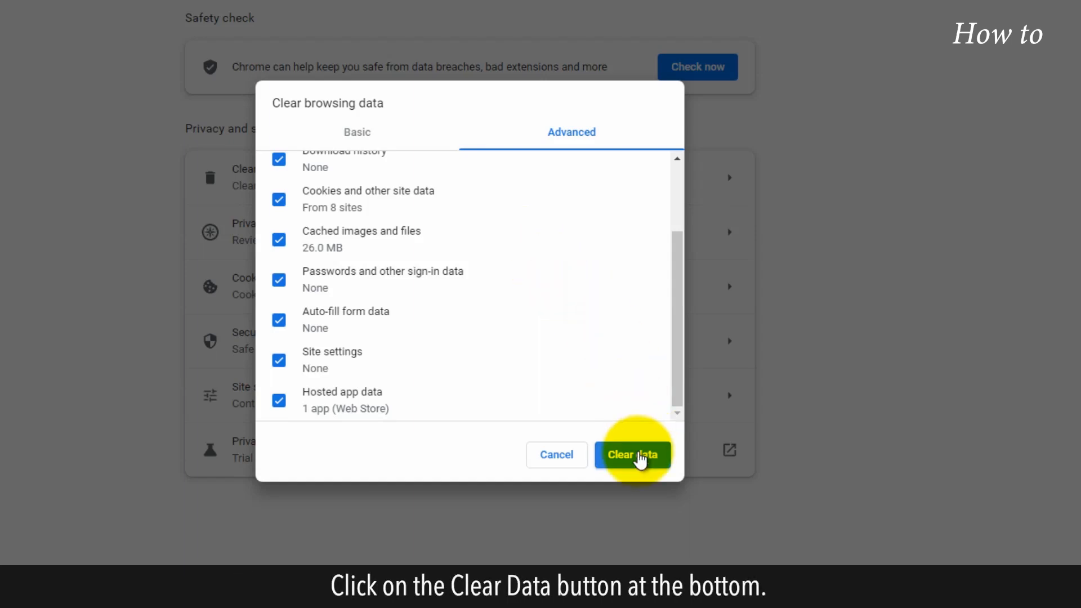
{"action": "left_click", "coordinate": [632, 454]}
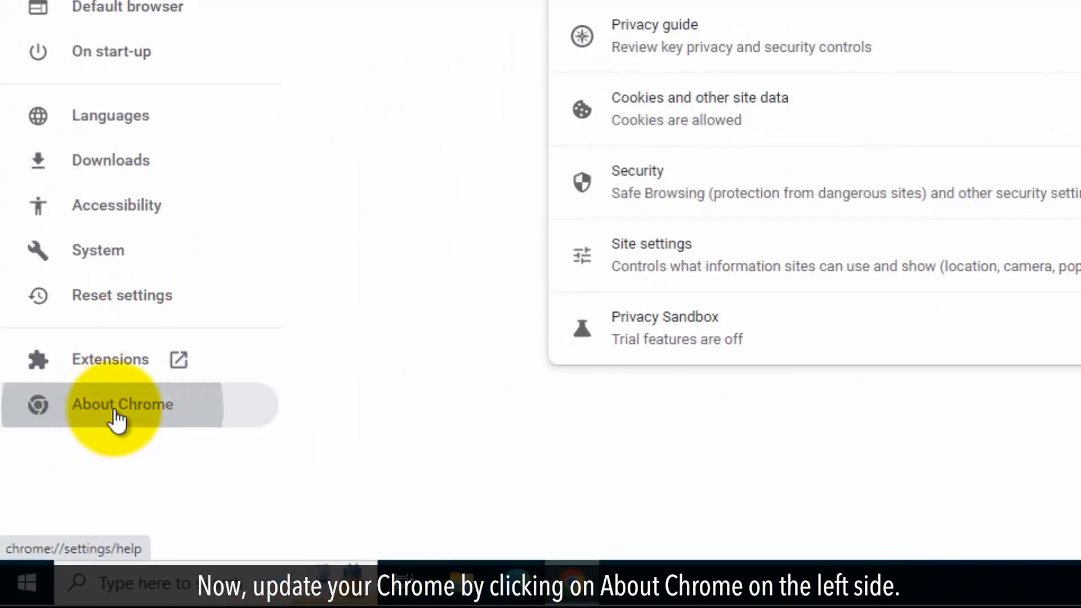
Open About Chrome so Chrome updates to version 113.0.5672.127.
{"action": "left_click", "coordinate": [123, 404]}
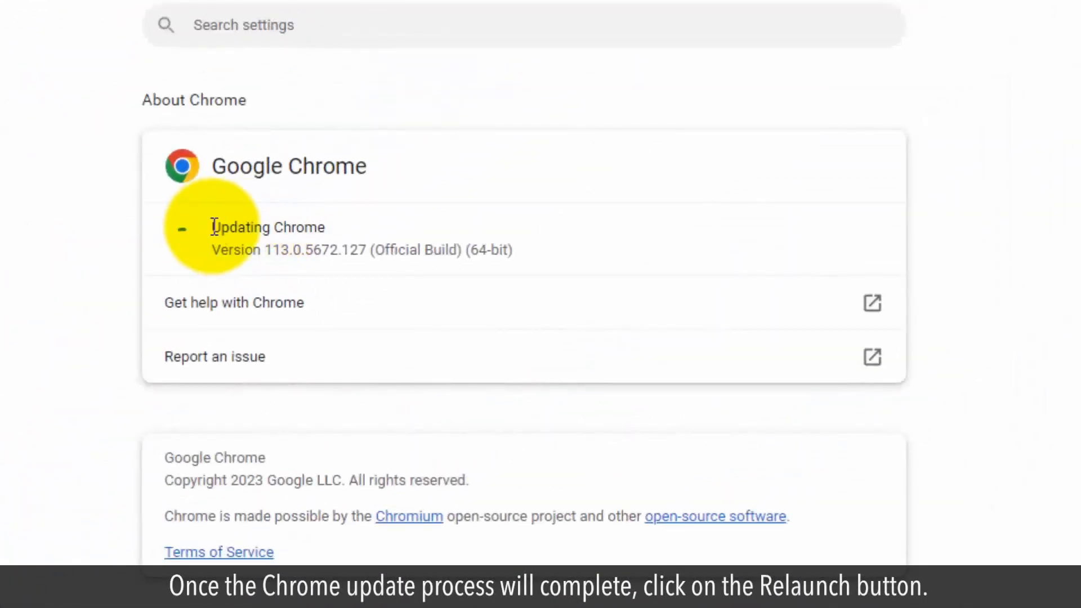